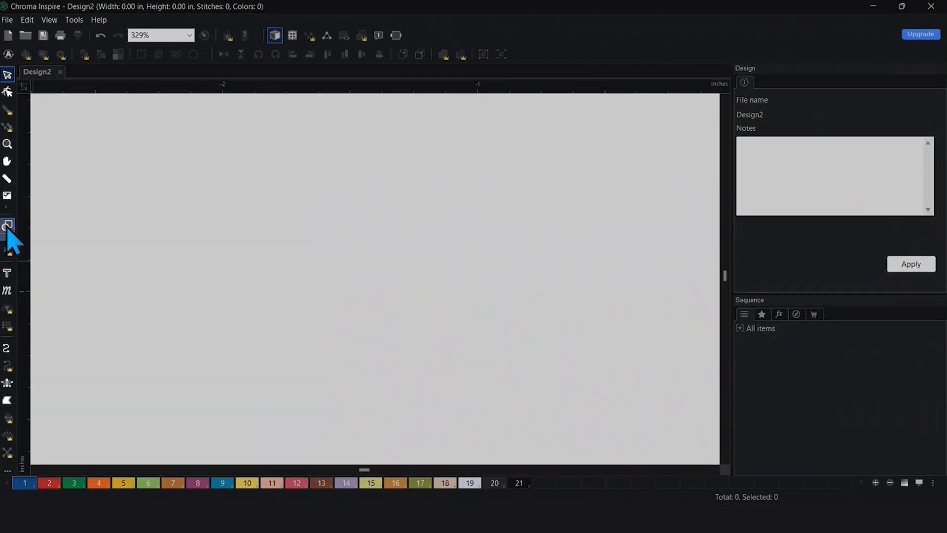
Step: Draw a rectangle outline about 1.78 by 0.83 inches with the Rectangle shape tool
{"action": "left_click", "coordinate": [8, 225]}
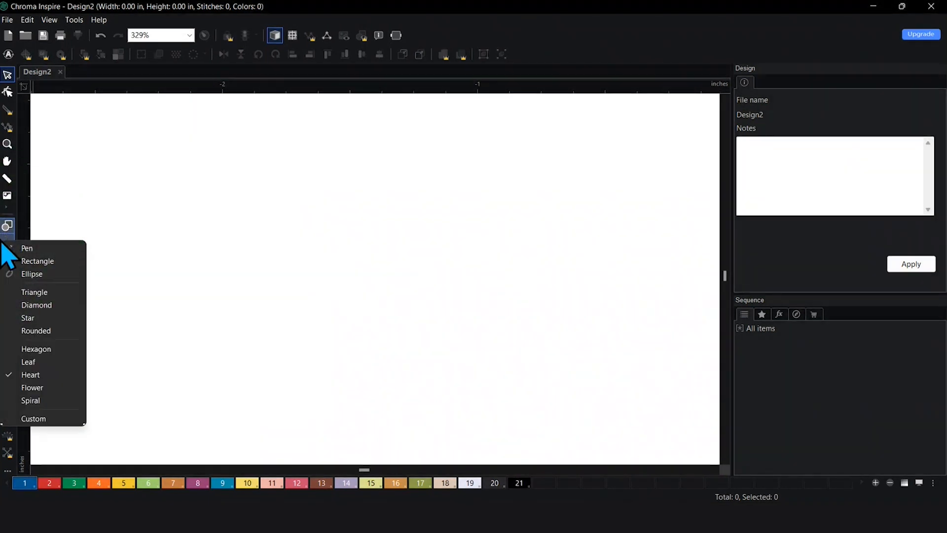
{"action": "mouse_move", "coordinate": [42, 261]}
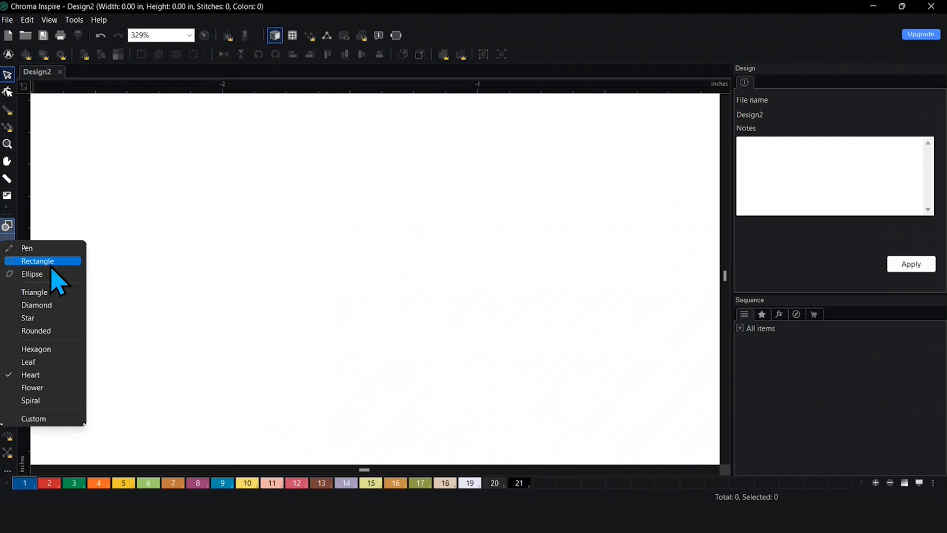
{"action": "left_click", "coordinate": [37, 261]}
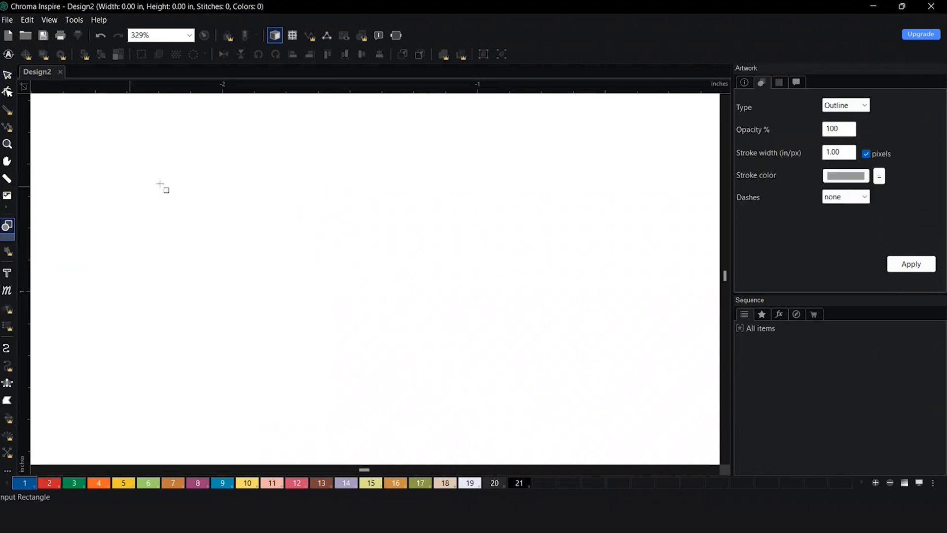
{"action": "left_click_drag", "start_coordinate": [162, 189], "coordinate": [597, 388]}
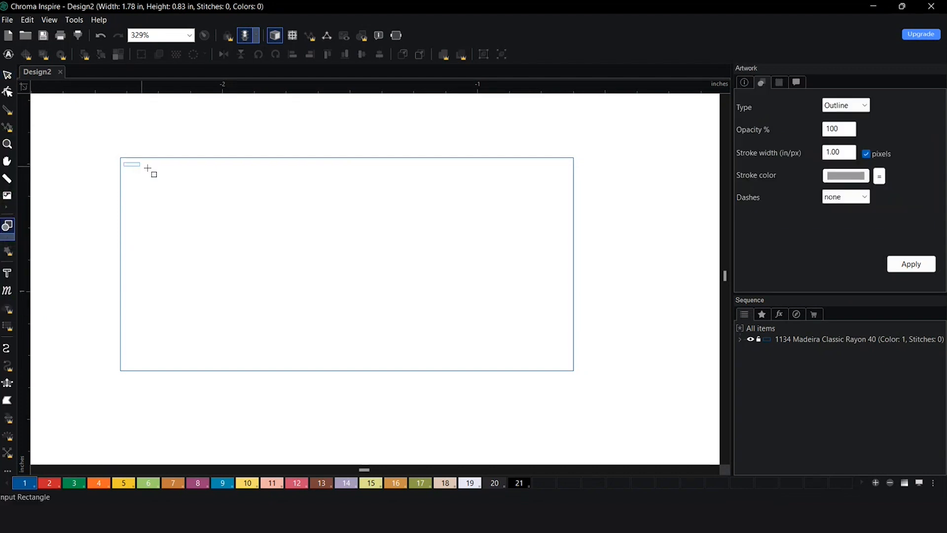
Step: Draw a slightly smaller second rectangle just inside the first rectangle
{"action": "left_click_drag", "start_coordinate": [132, 164], "coordinate": [571, 257]}
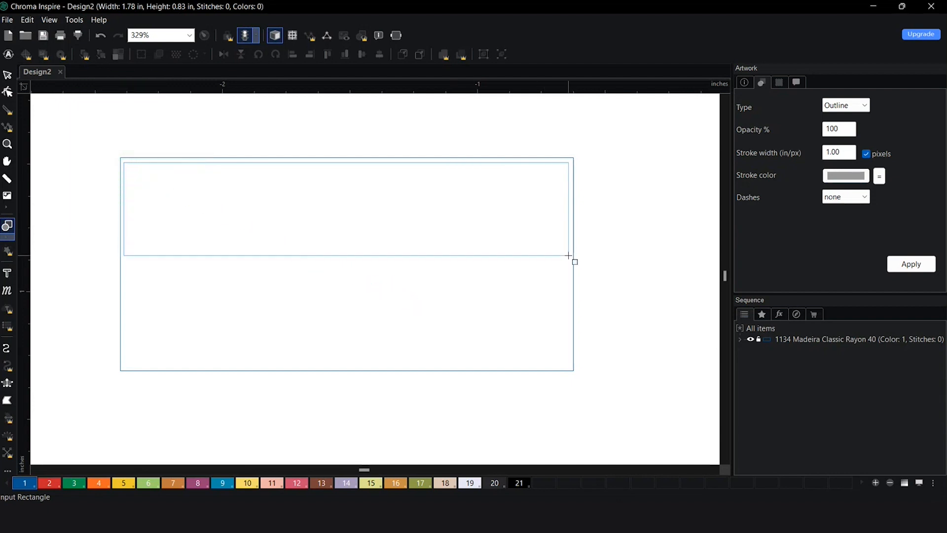
{"action": "left_click_drag", "start_coordinate": [568, 260], "coordinate": [568, 367]}
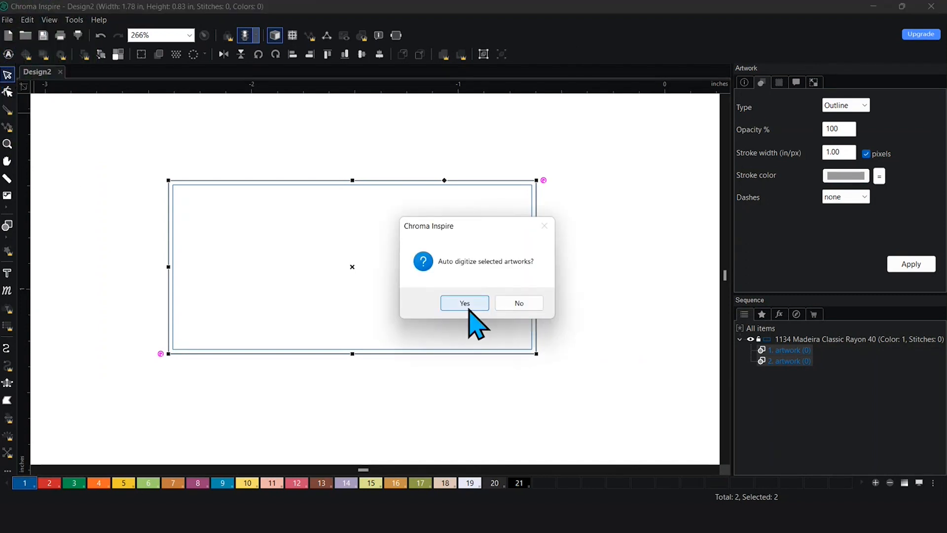
Step: Confirm auto-digitizing both rectangles into run stitches, totaling 267 stitches
{"action": "left_click", "coordinate": [465, 303]}
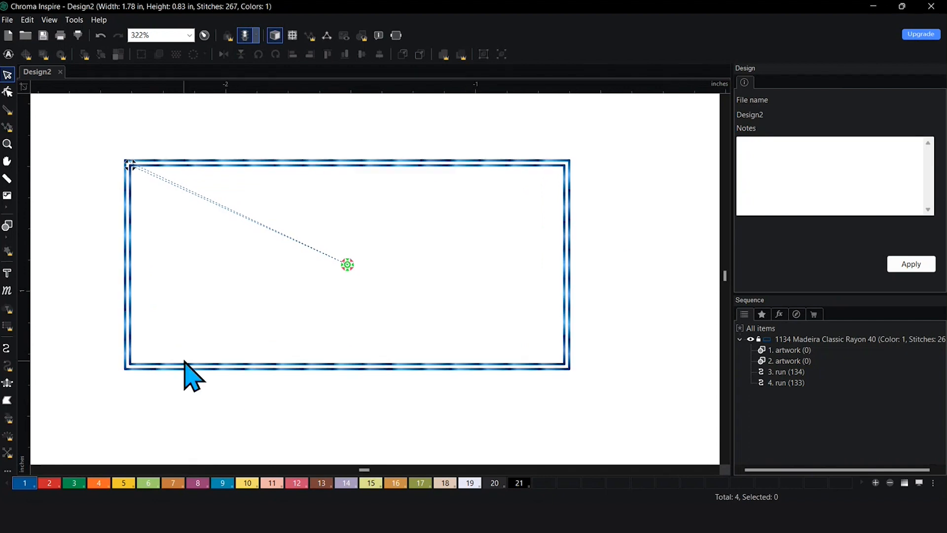
{"action": "mouse_move", "coordinate": [335, 302]}
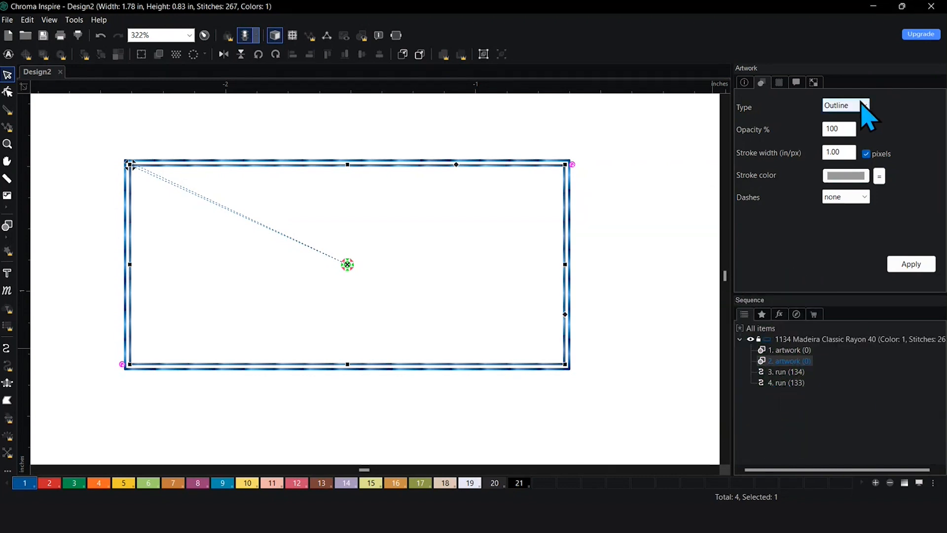
Step: Make the inner rectangle a Fill artwork and color it orange with palette color 4
{"action": "left_click", "coordinate": [845, 104]}
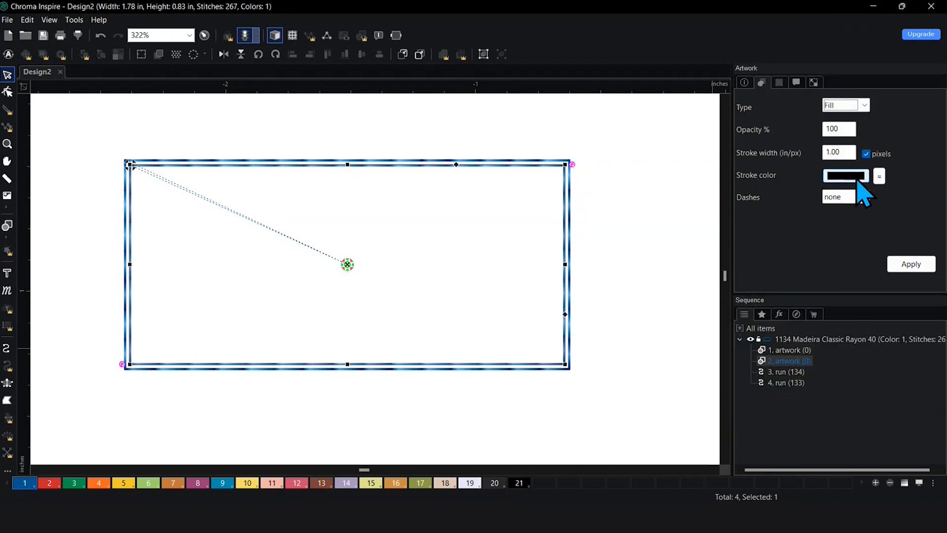
{"action": "left_click", "coordinate": [911, 264]}
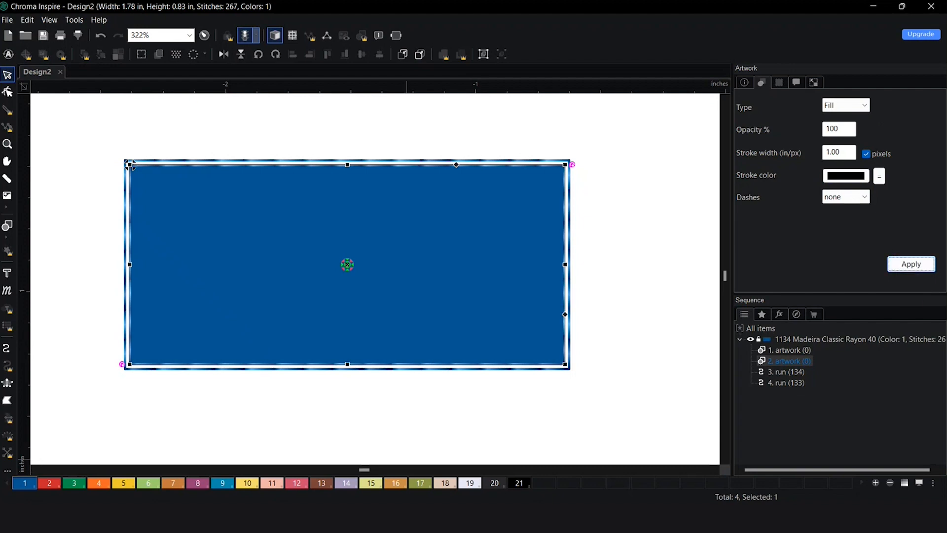
{"action": "left_click", "coordinate": [98, 483]}
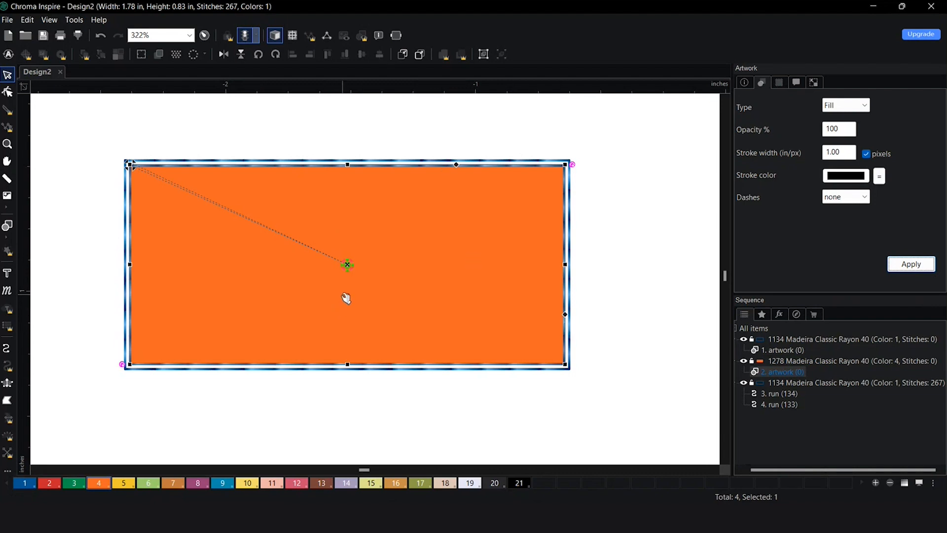
{"action": "mouse_move", "coordinate": [463, 223]}
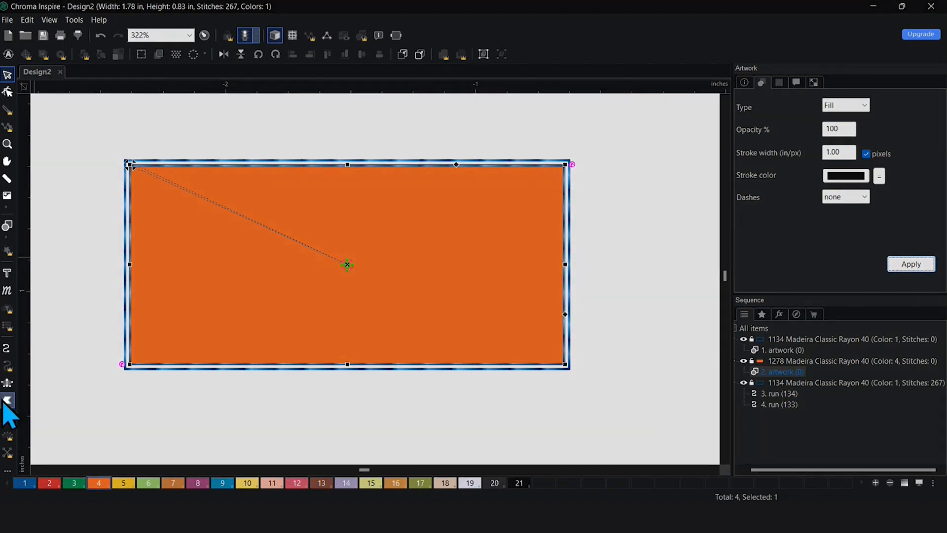
{"action": "mouse_move", "coordinate": [8, 382]}
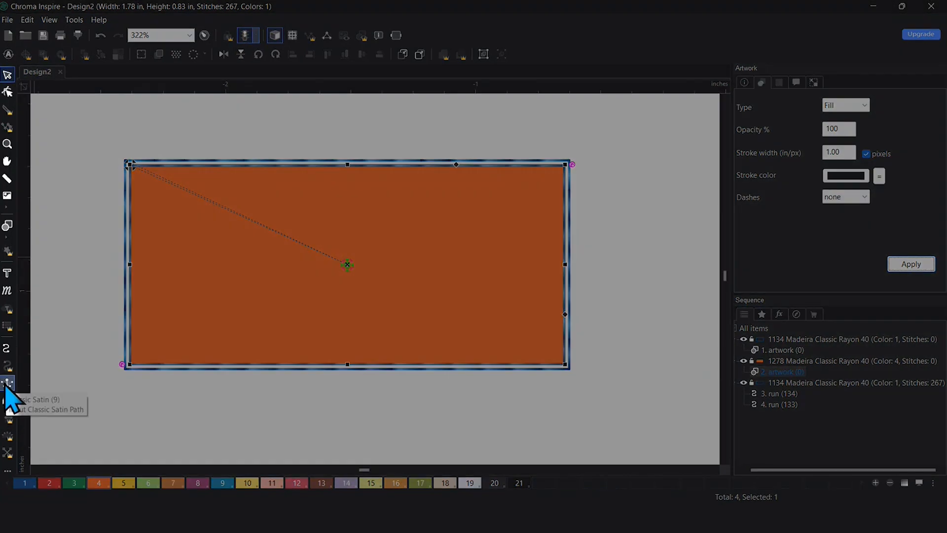
Step: Select the Classic Satin Path tool, showing 3.5 mm length and 0.40 mm density
{"action": "left_click", "coordinate": [8, 382]}
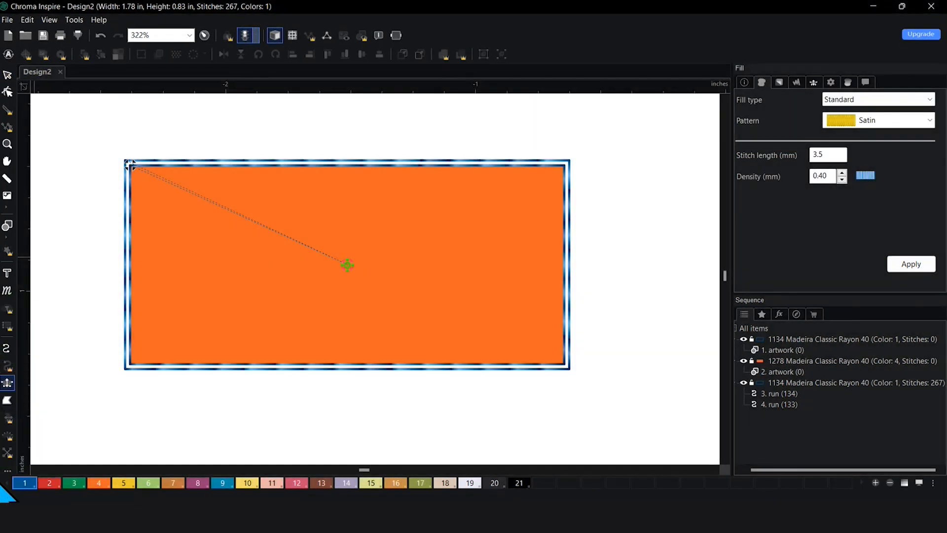
{"action": "mouse_move", "coordinate": [99, 483]}
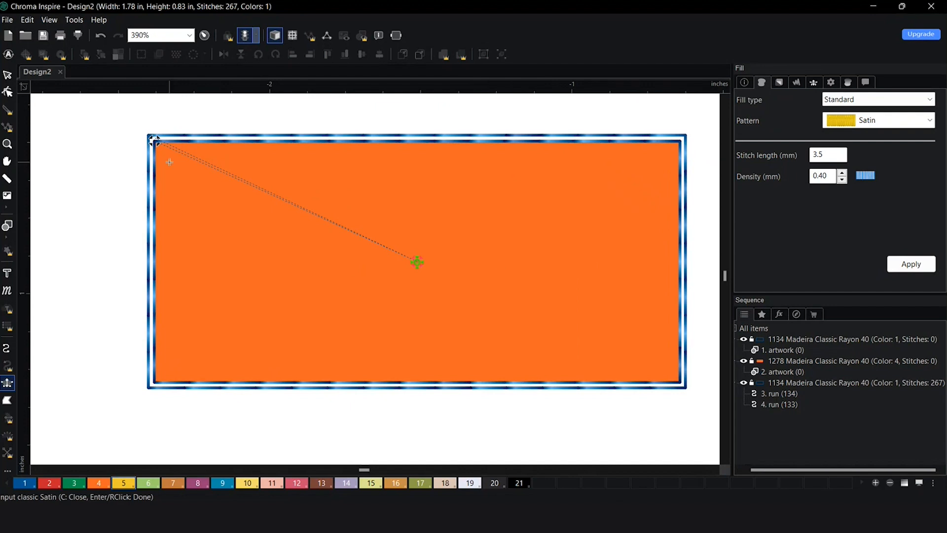
{"action": "mouse_move", "coordinate": [139, 119]}
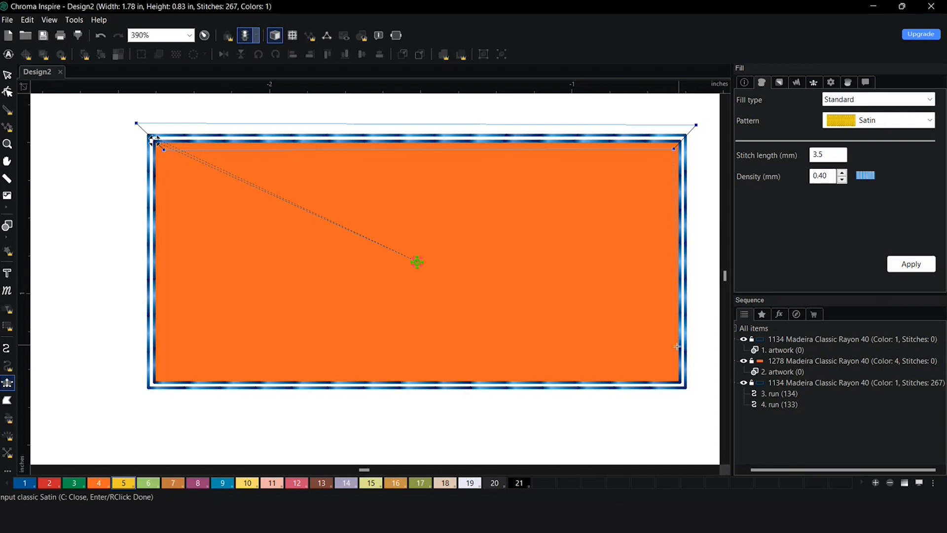
{"action": "mouse_move", "coordinate": [673, 376]}
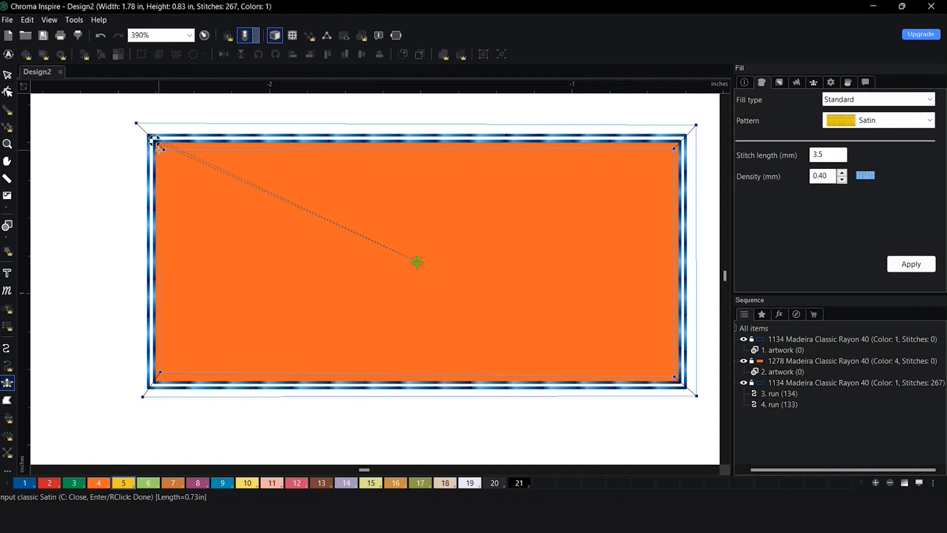
Step: Close the satin border path with final points at the rectangle's top-left corner
{"action": "left_click", "coordinate": [164, 149]}
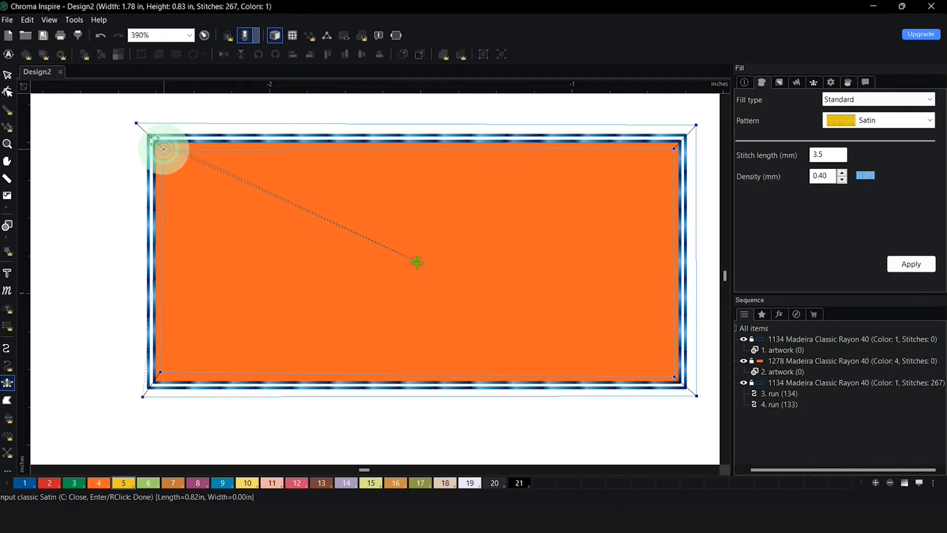
{"action": "left_click", "coordinate": [156, 140]}
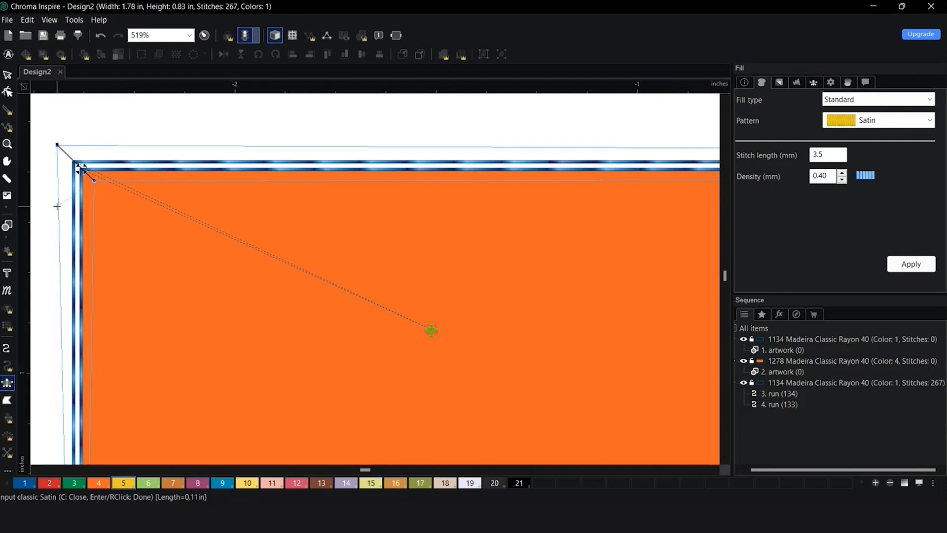
{"action": "mouse_move", "coordinate": [110, 179]}
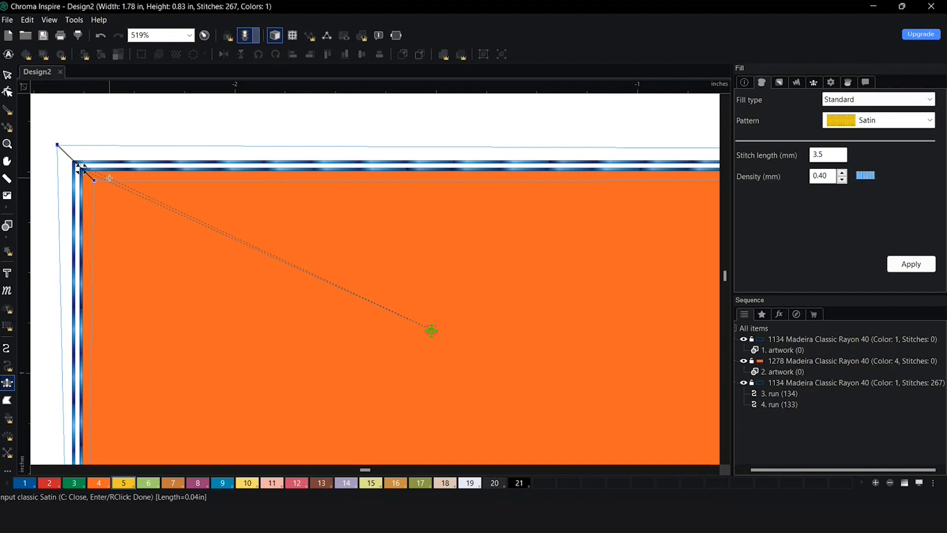